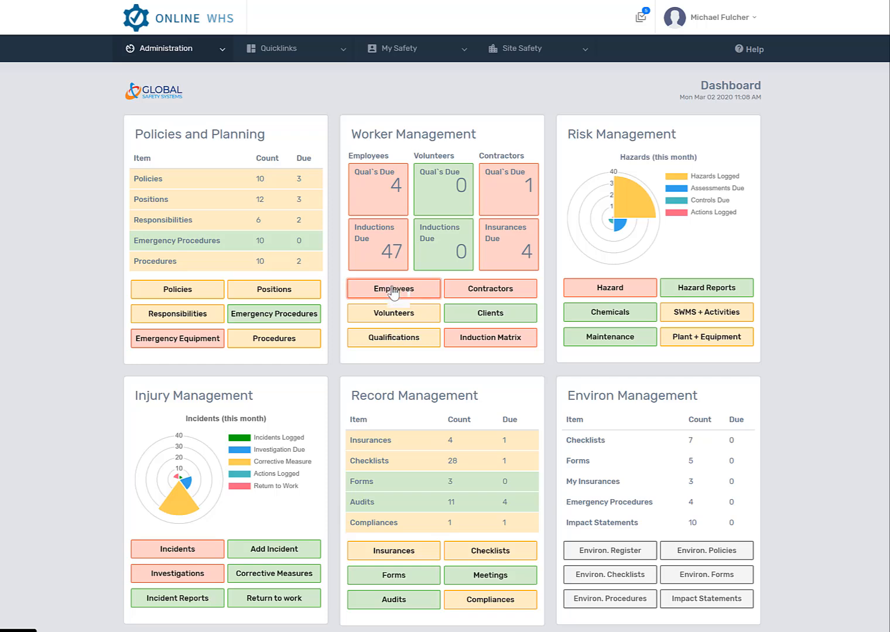
# Step: Open the Employee Register from the Dashboard's Worker Management panel
pyautogui.click(393, 288)
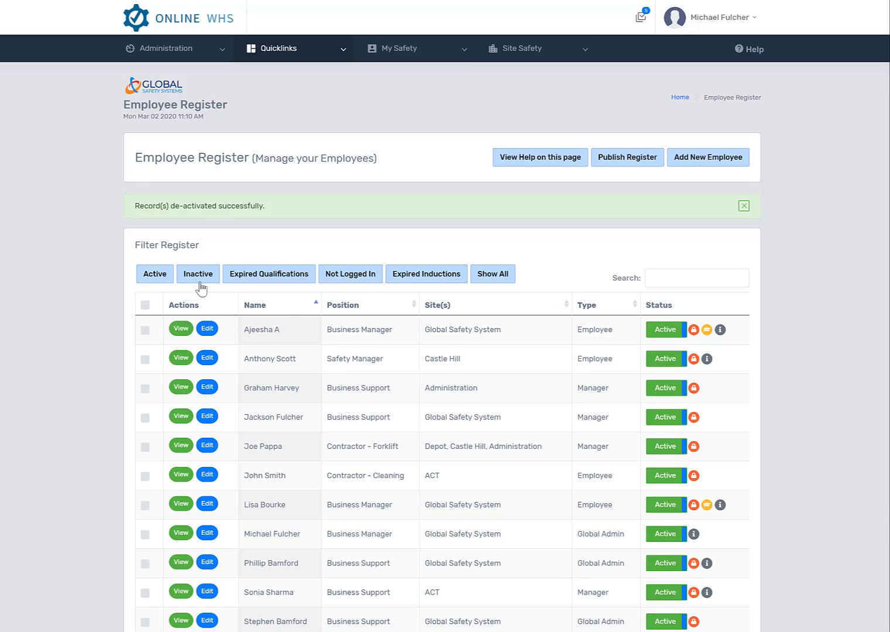
pyautogui.click(196, 274)
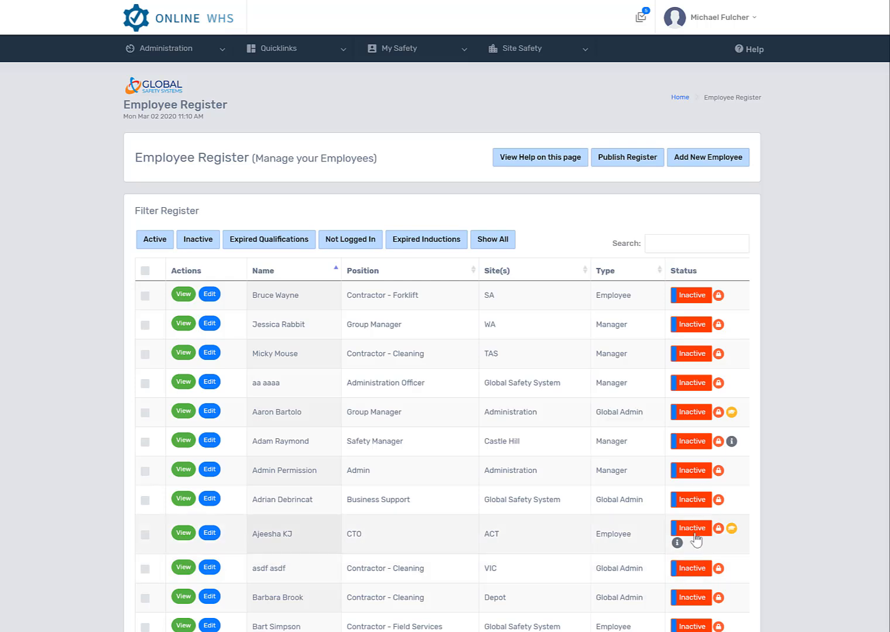
pyautogui.click(155, 239)
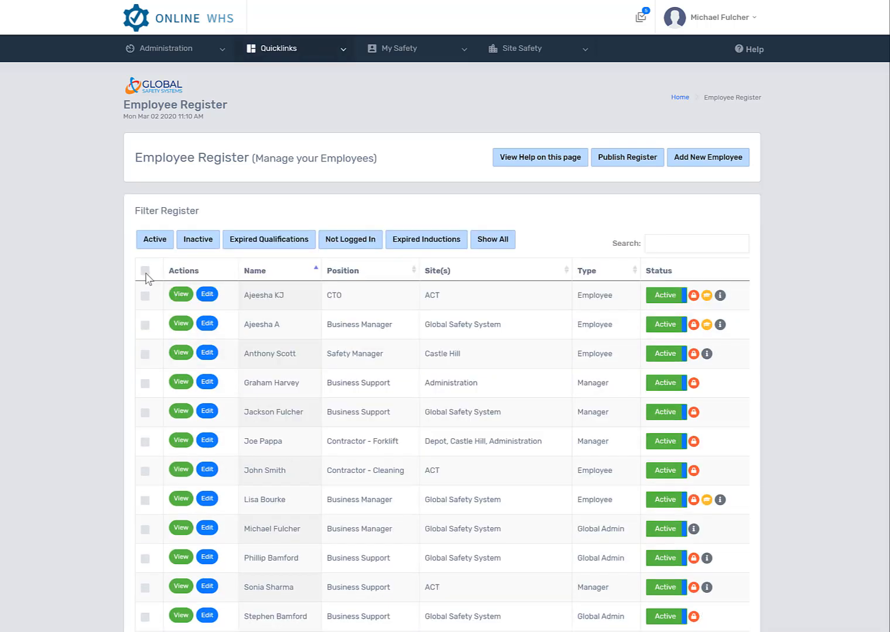
pyautogui.click(145, 270)
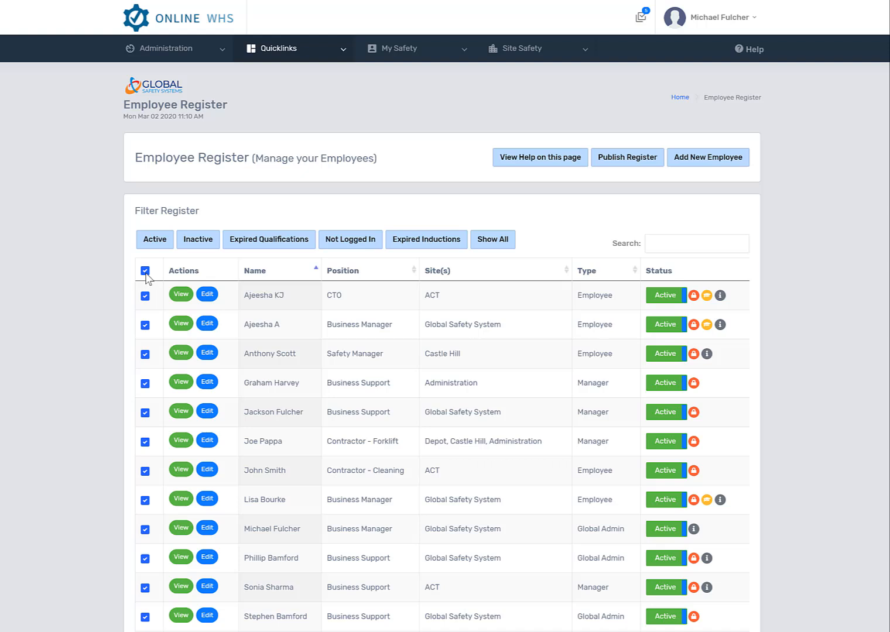
pyautogui.click(145, 269)
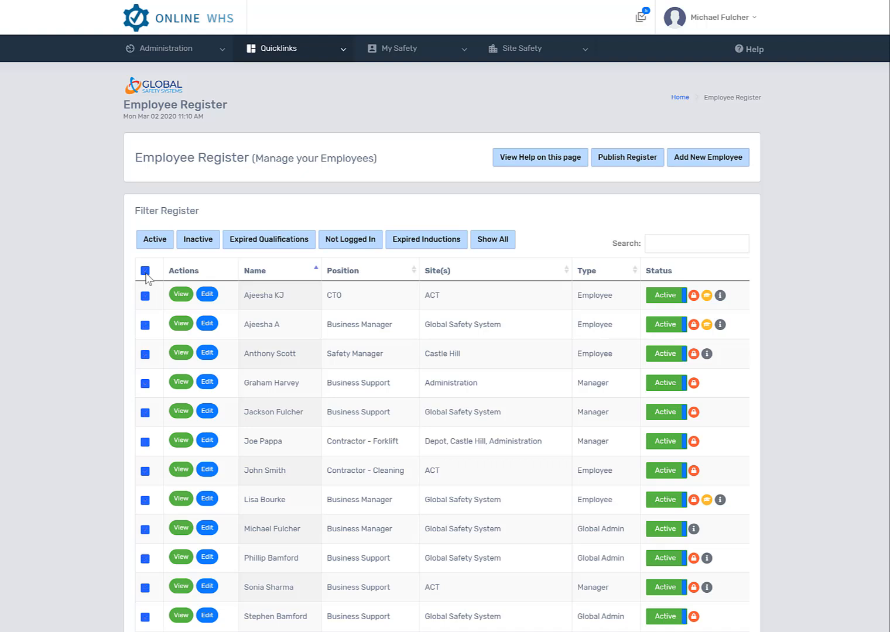
pyautogui.click(145, 270)
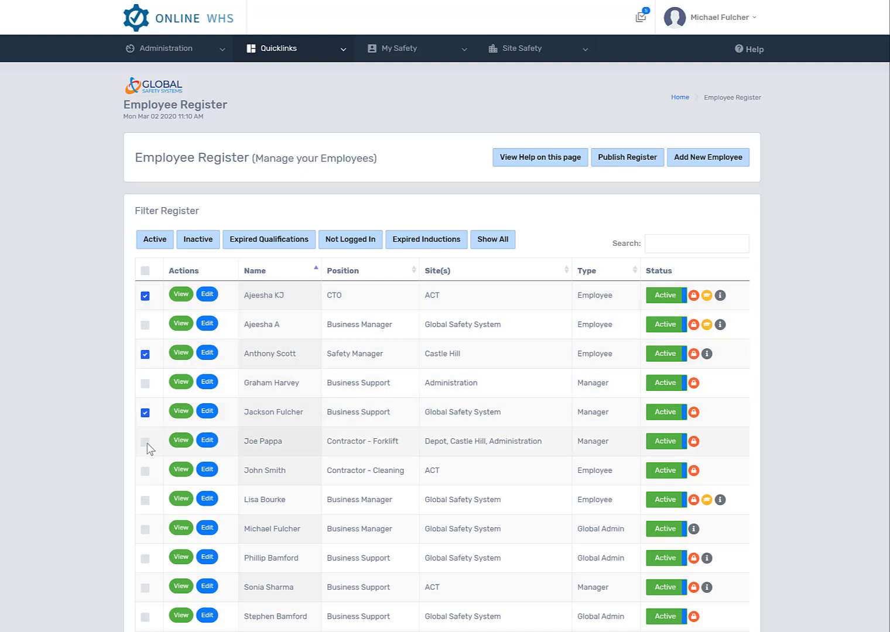
pyautogui.click(145, 440)
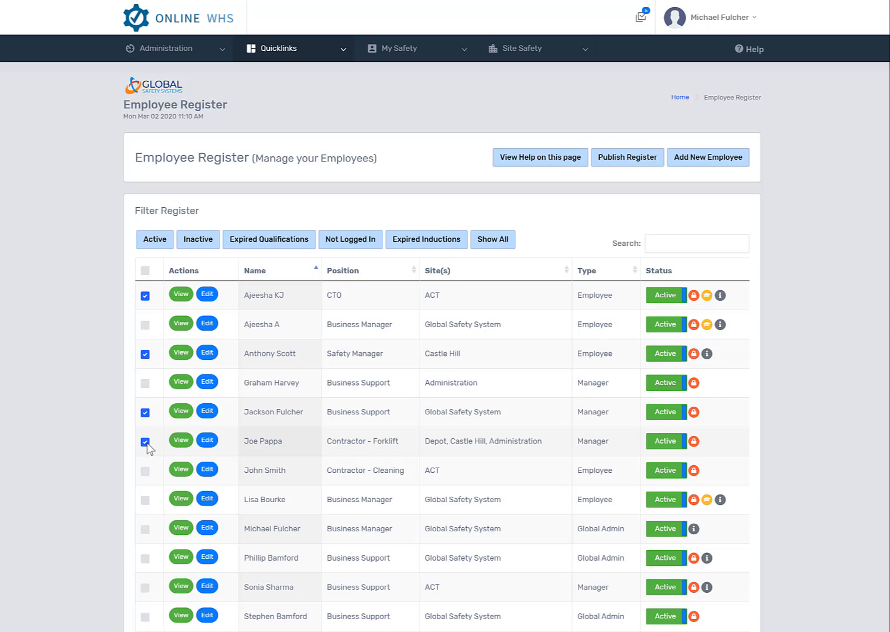
pyautogui.click(146, 270)
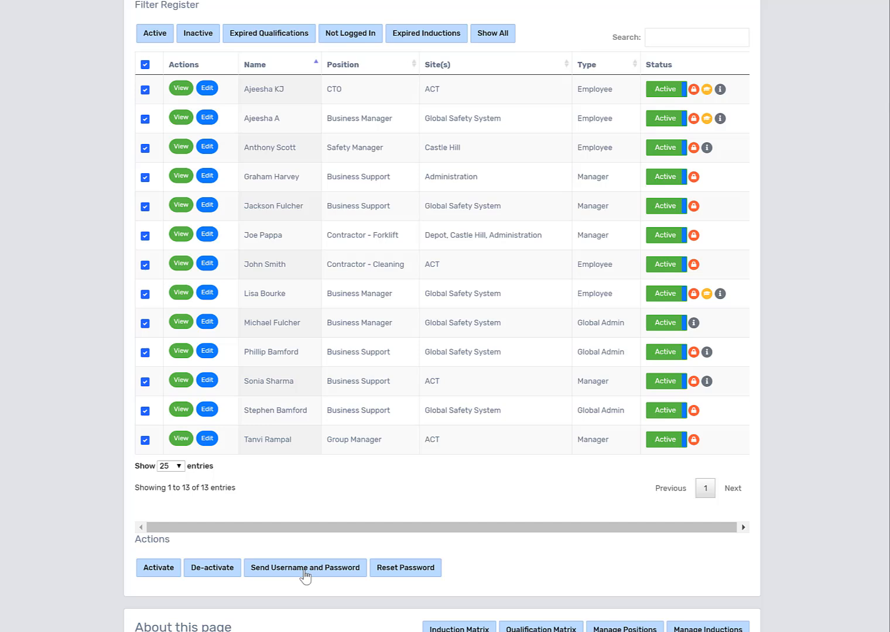
pyautogui.moveTo(405, 576)
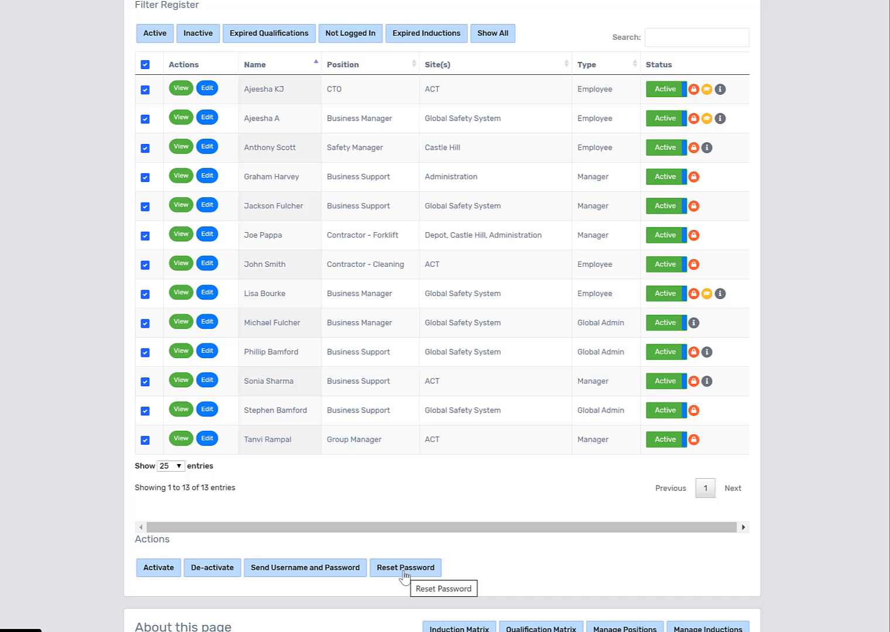
pyautogui.scroll(3)
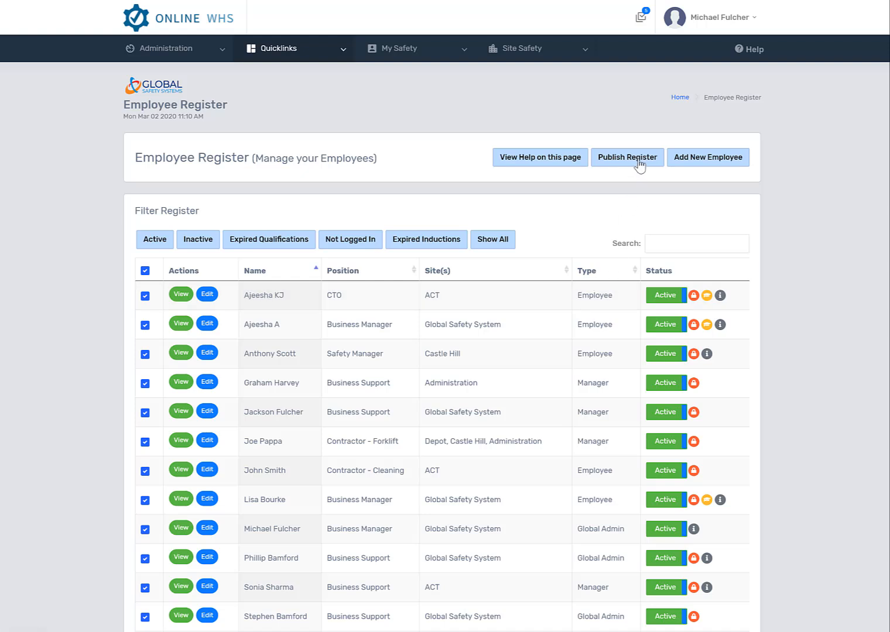
pyautogui.scroll(-3)
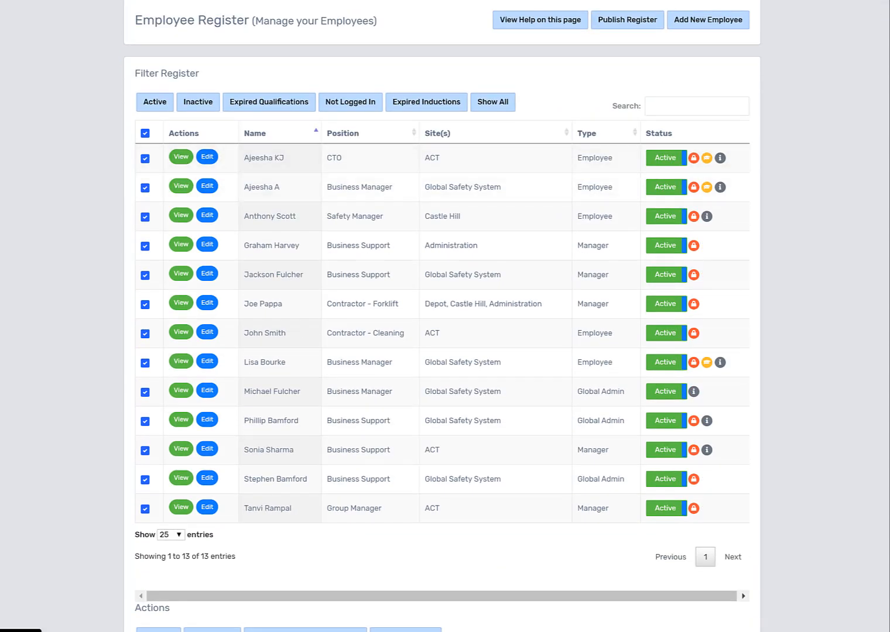
pyautogui.moveTo(392, 612)
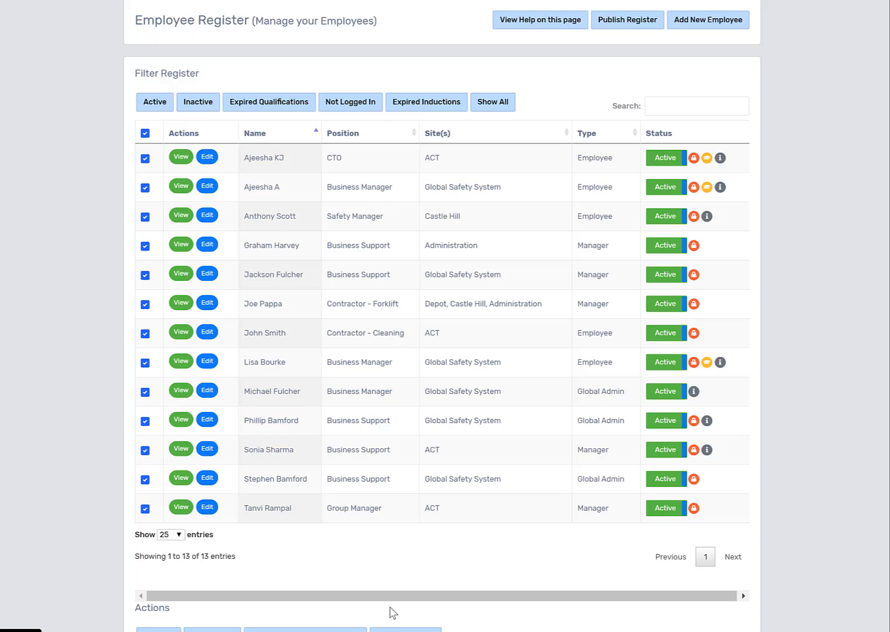
pyautogui.scroll(-3)
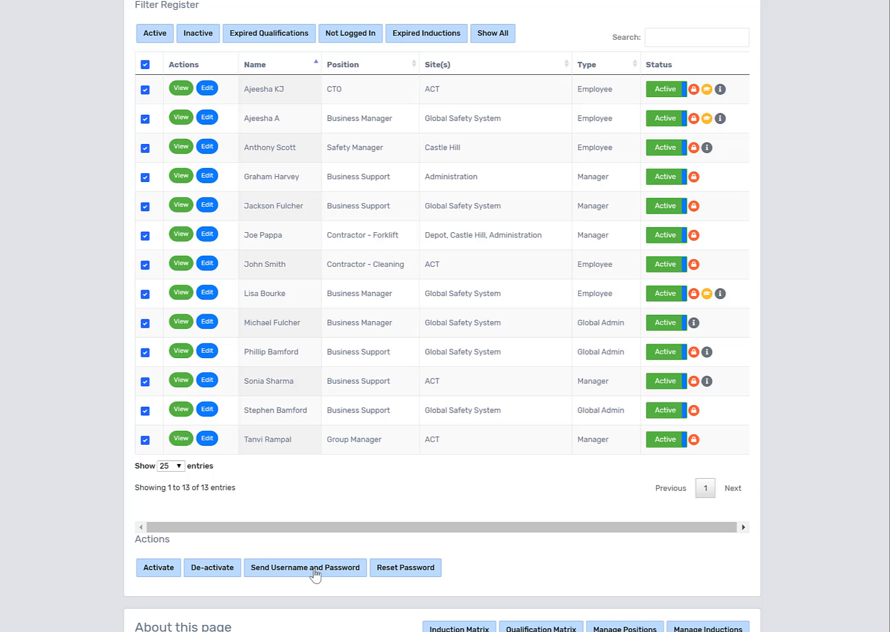
pyautogui.moveTo(322, 573)
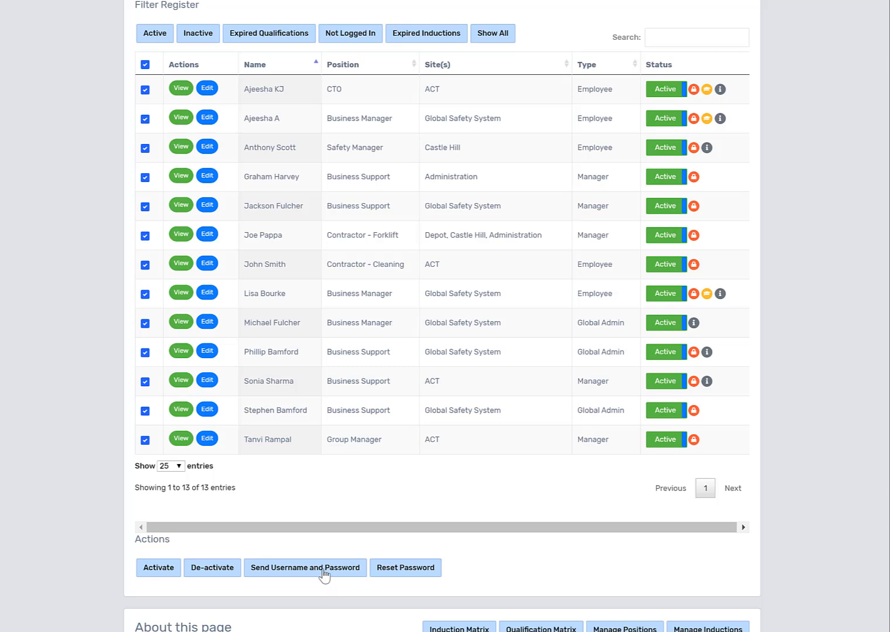
pyautogui.scroll(3)
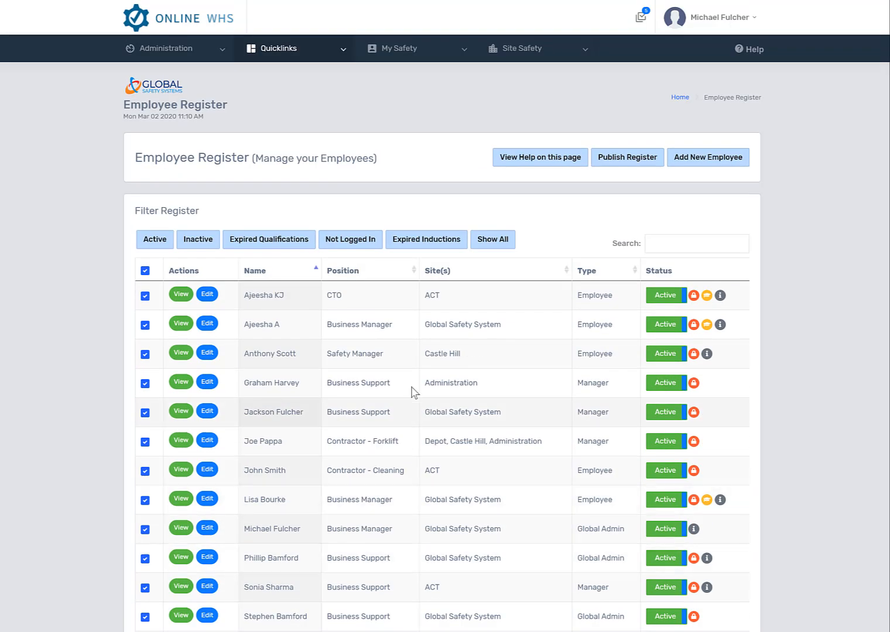
pyautogui.moveTo(598, 221)
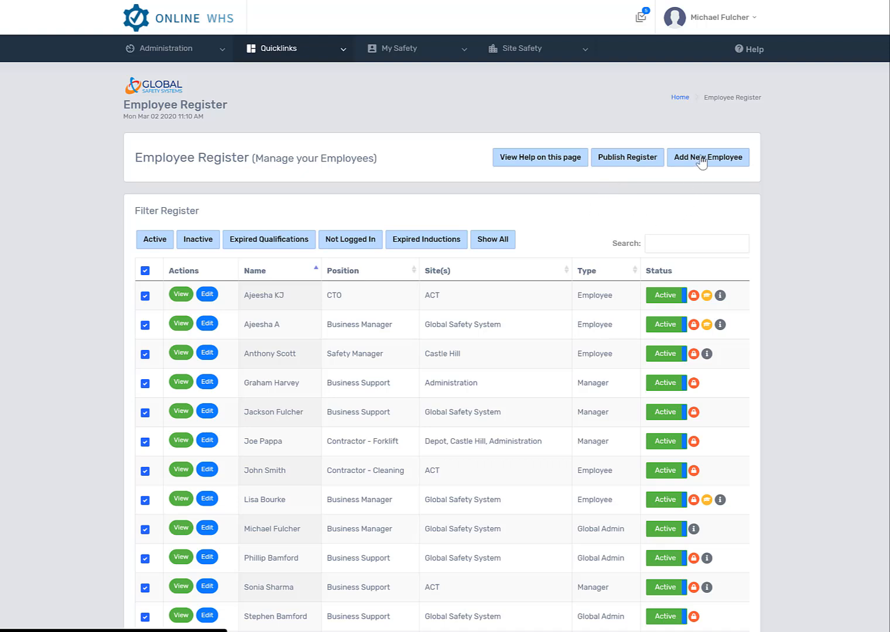
# Step: View the blank Add Employee form, then return to the Employee Register via the breadcrumb
pyautogui.click(707, 157)
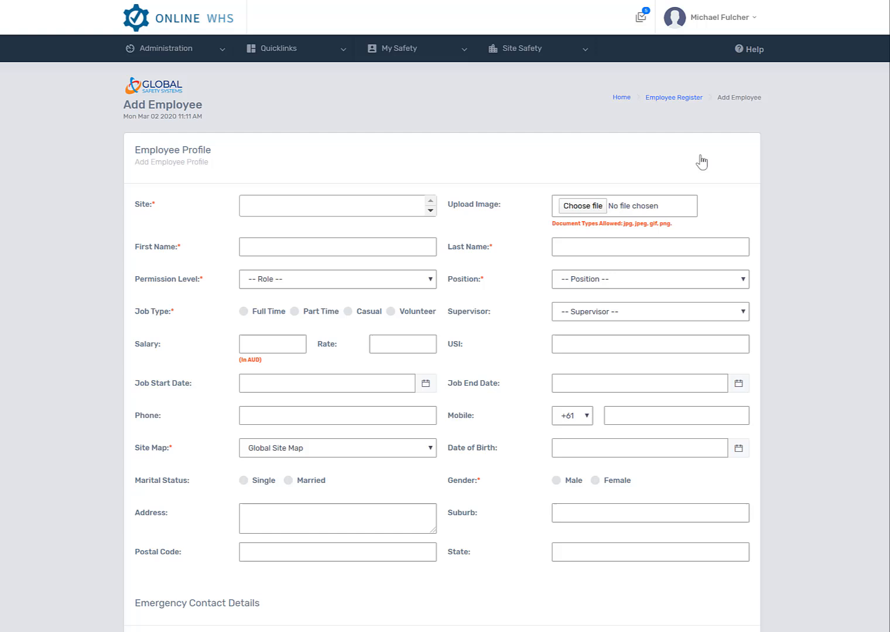
pyautogui.moveTo(326, 213)
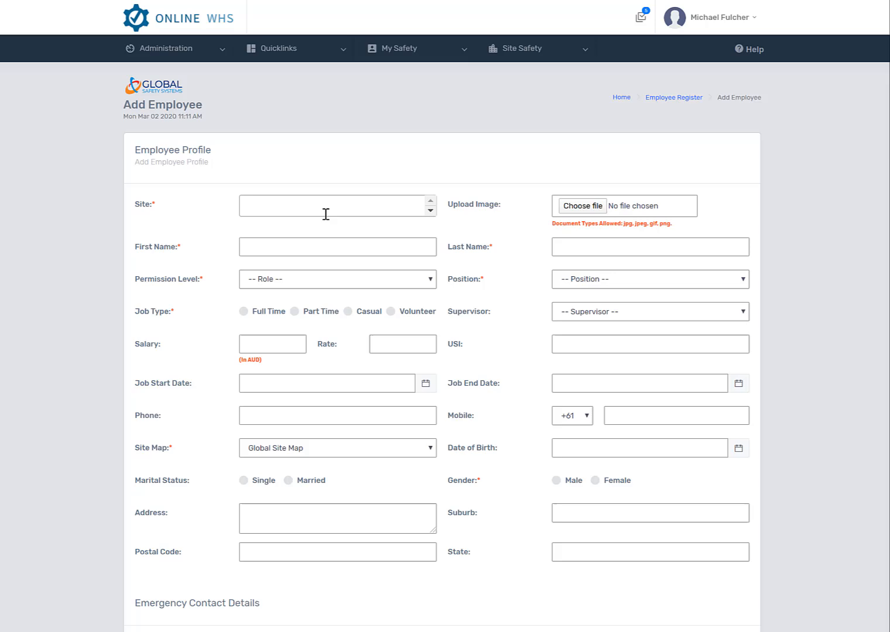
pyautogui.moveTo(675, 97)
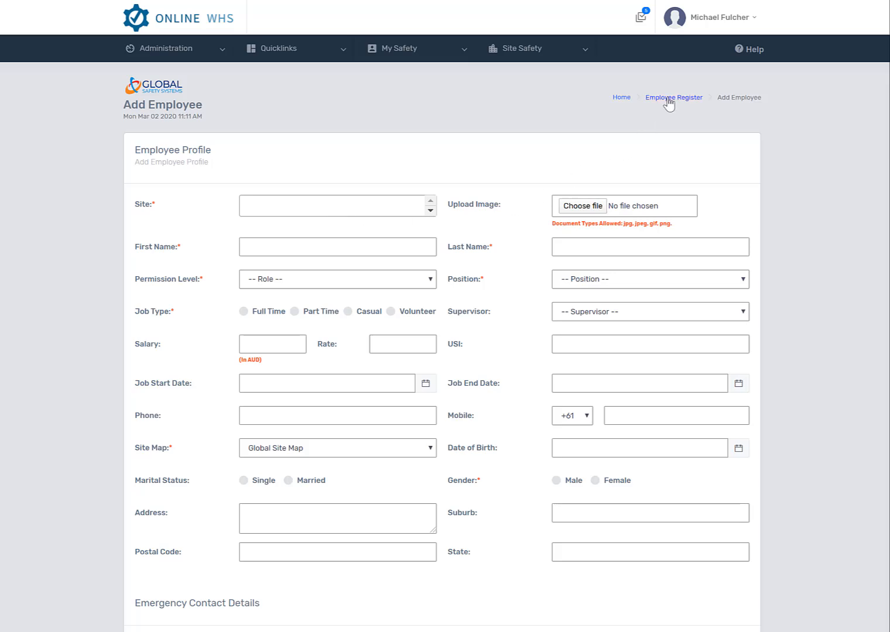
pyautogui.click(673, 97)
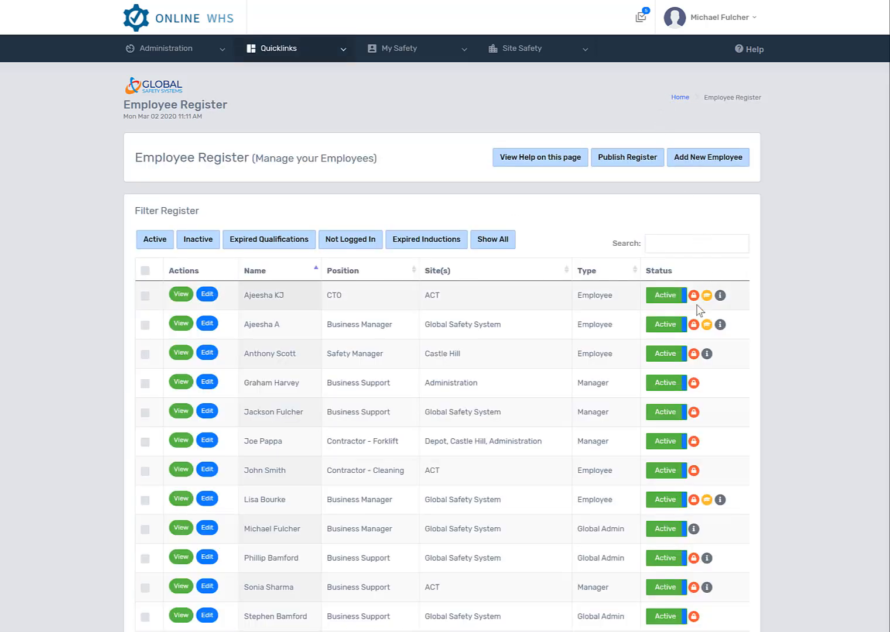
pyautogui.moveTo(694, 295)
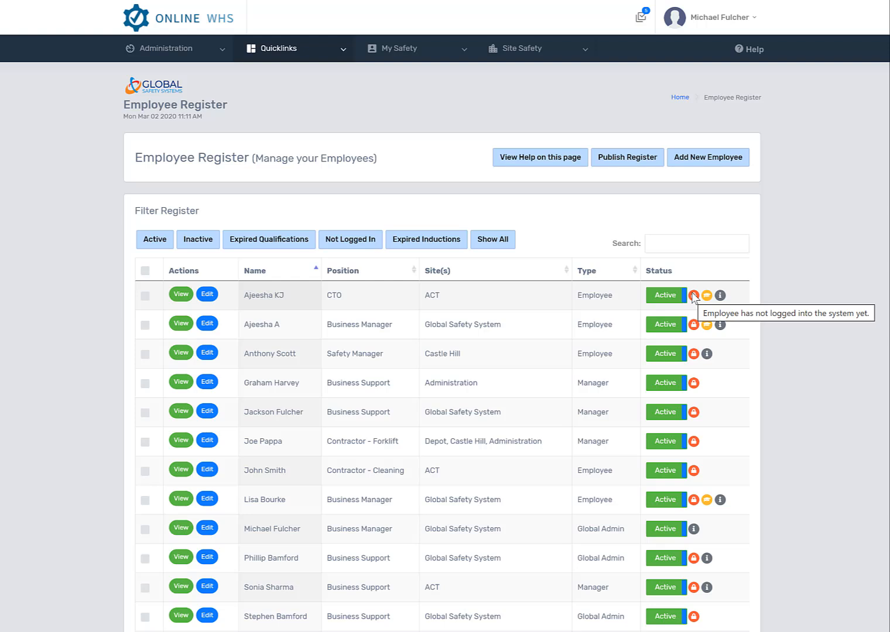
pyautogui.moveTo(707, 295)
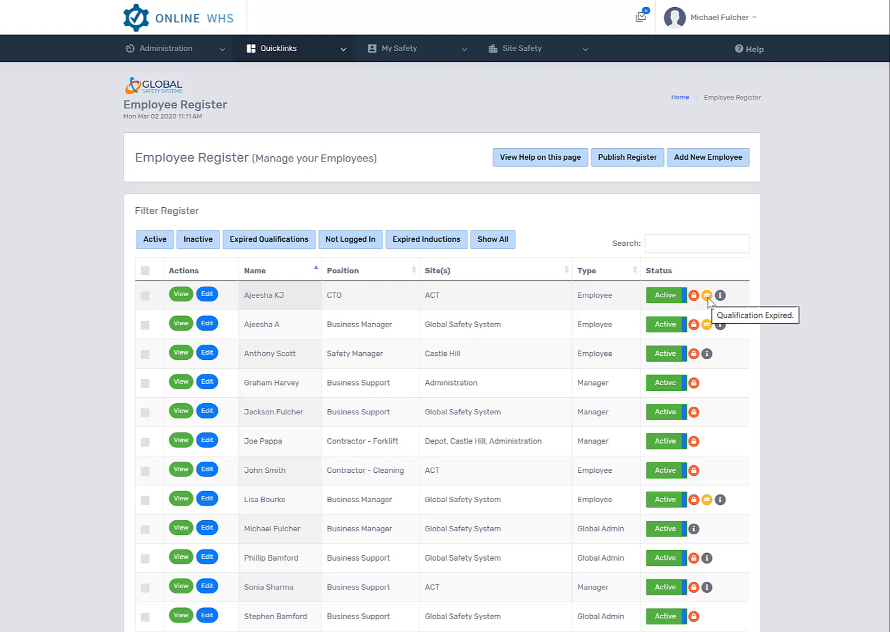
pyautogui.moveTo(722, 295)
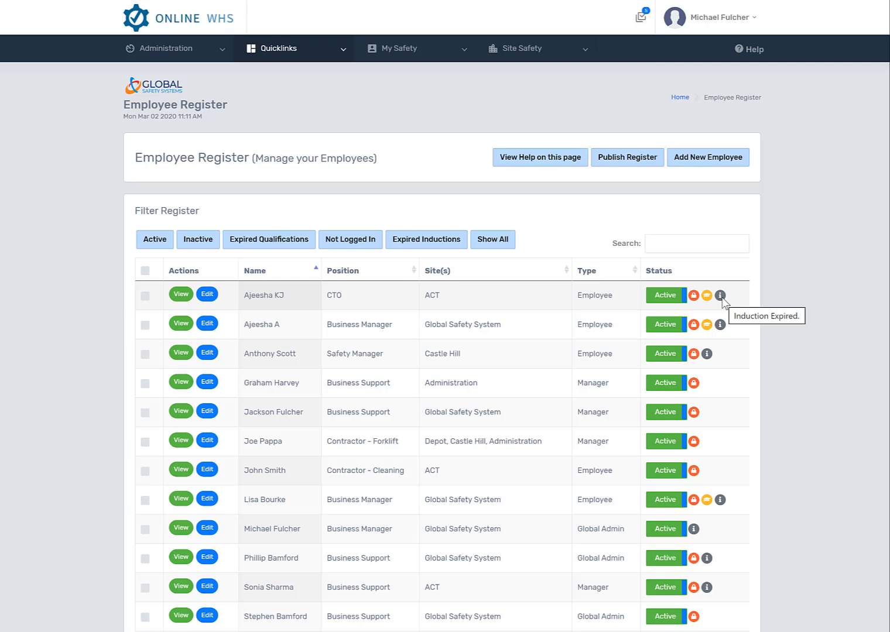
pyautogui.moveTo(695, 117)
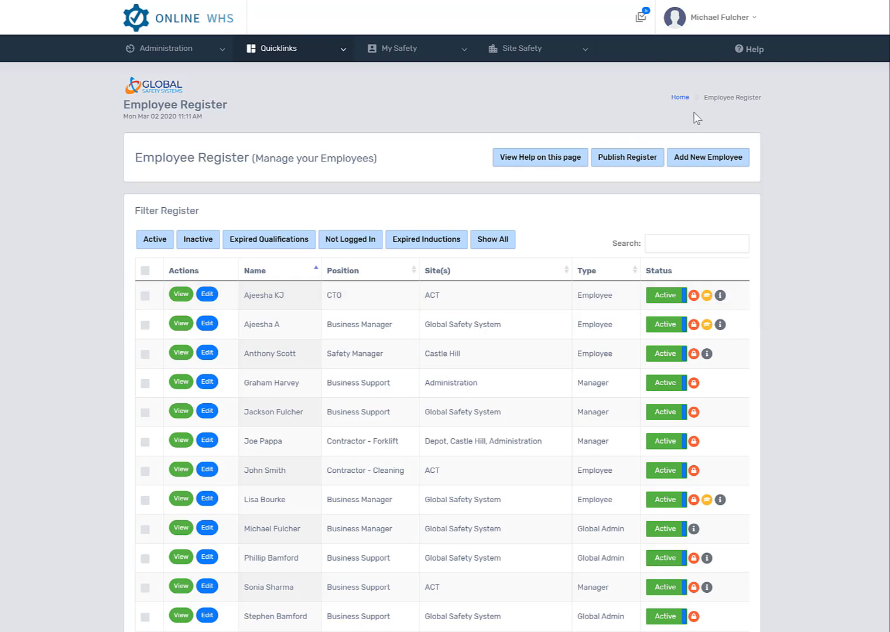
# Step: Go to the Dashboard from the Employee Register
pyautogui.click(165, 48)
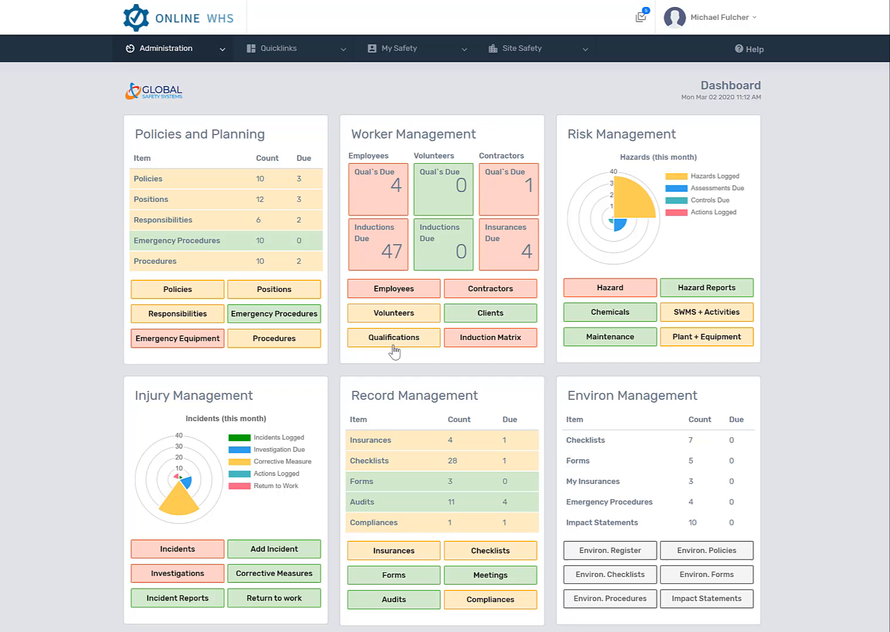
# Step: View the Qualification Matrix, return to the Dashboard, then open the Induction Matrix
pyautogui.click(394, 337)
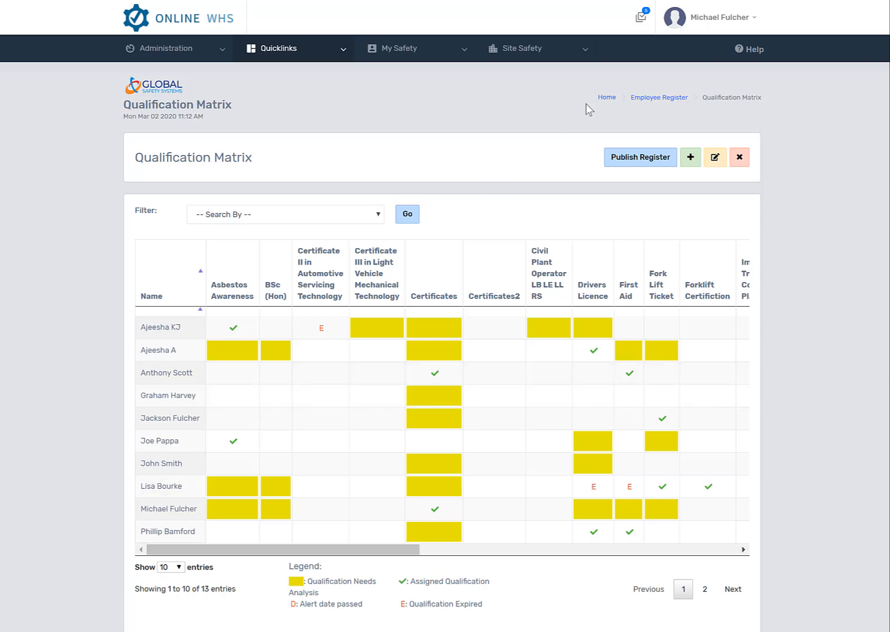
pyautogui.click(658, 97)
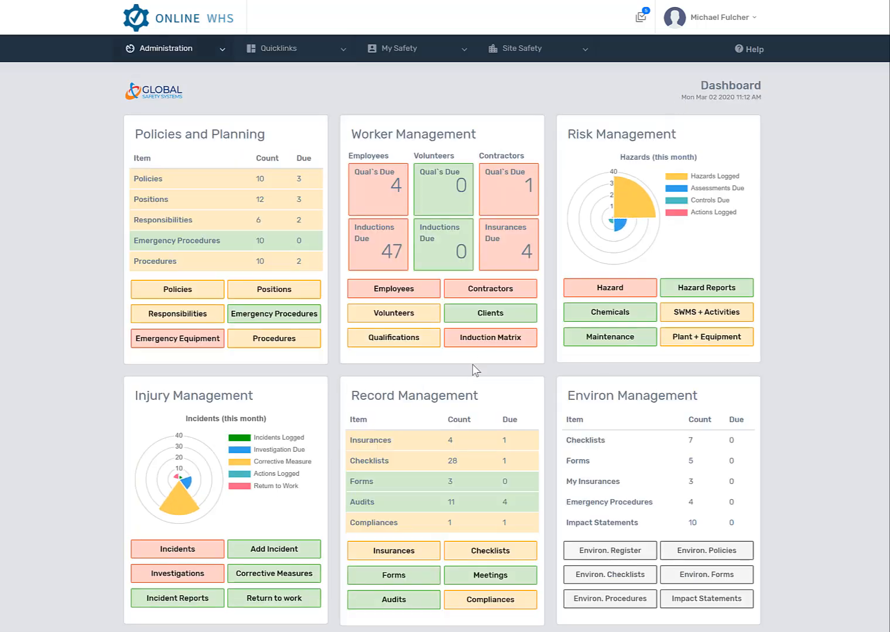
pyautogui.click(489, 337)
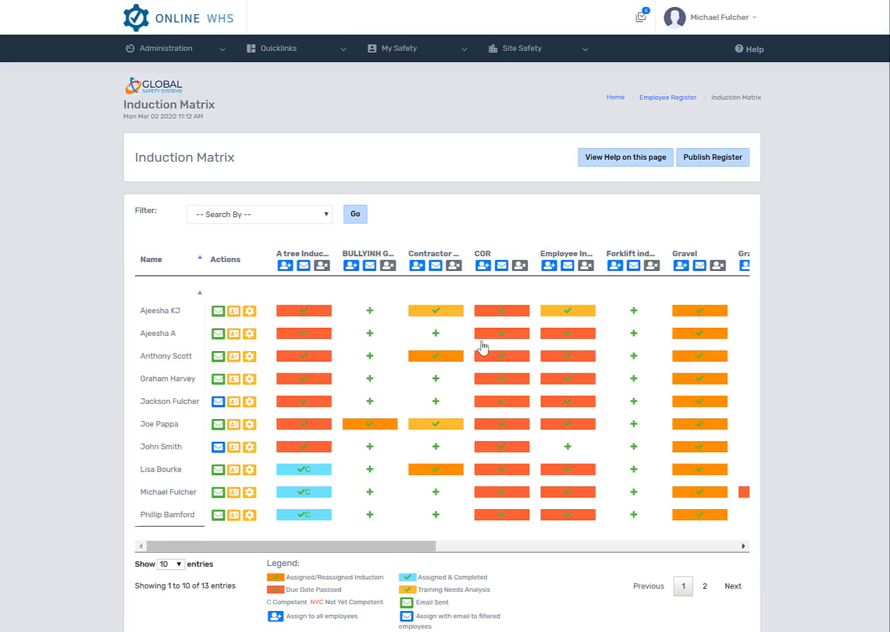
pyautogui.moveTo(707, 202)
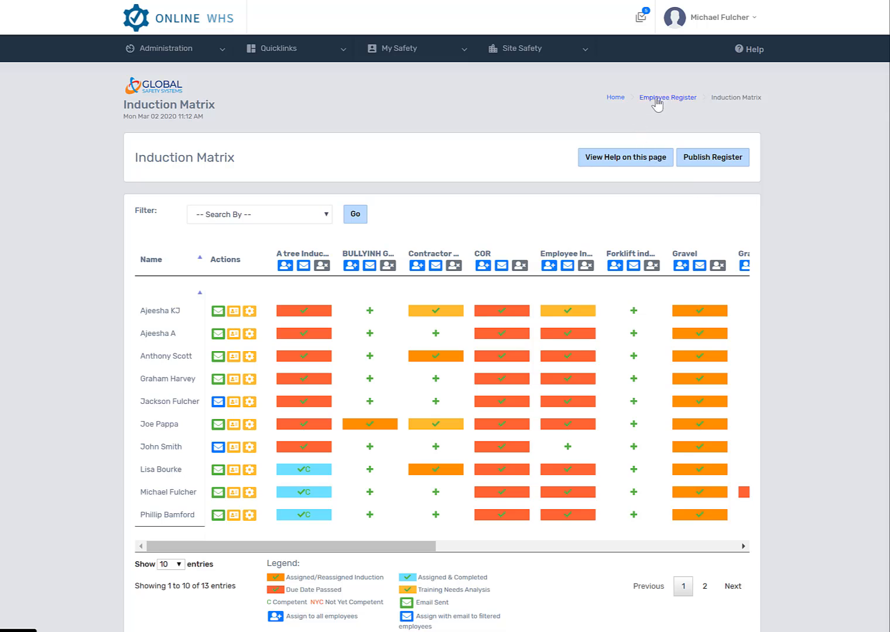
# Step: Return to the Employee Register from the Induction Matrix via the breadcrumb
pyautogui.click(668, 97)
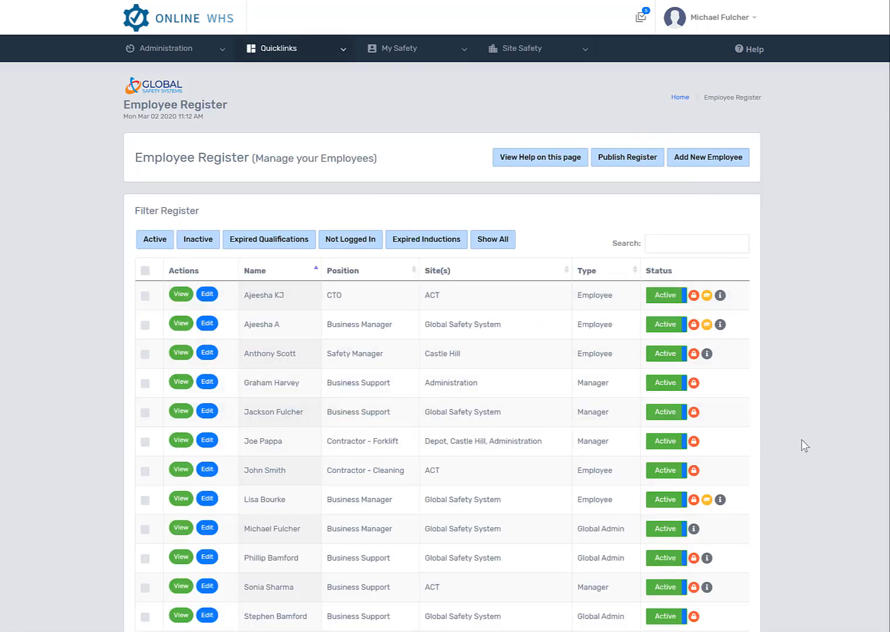
pyautogui.moveTo(571, 504)
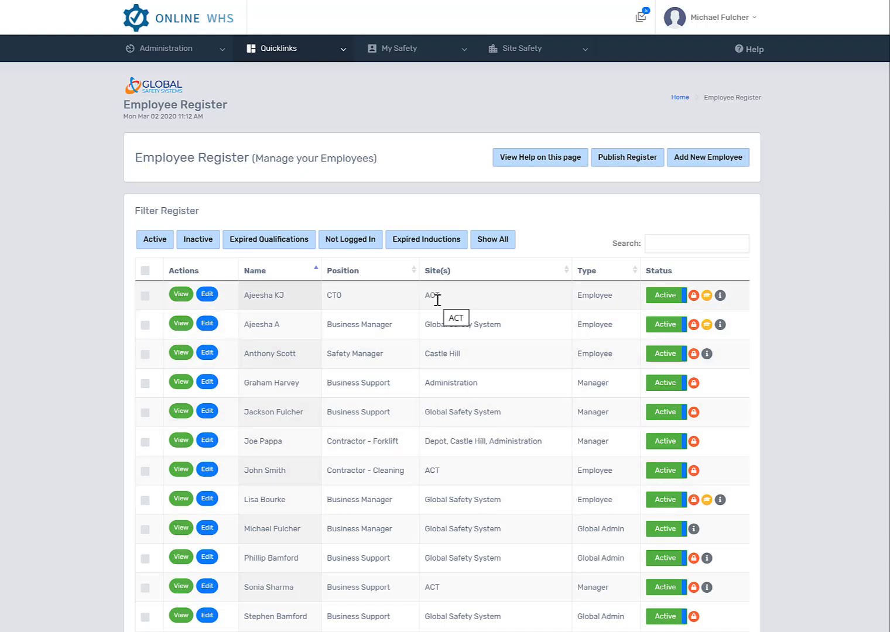
pyautogui.moveTo(453, 306)
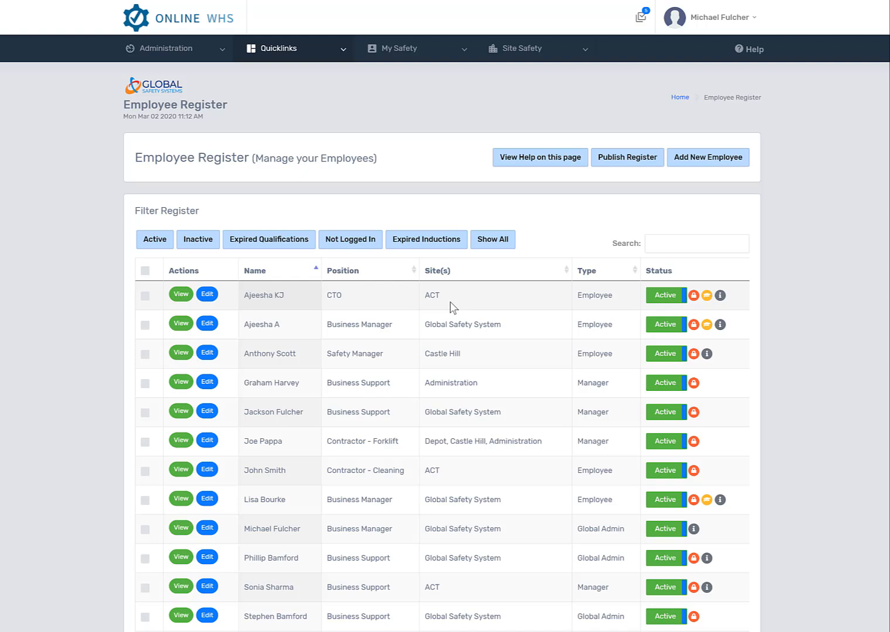
# Step: Return to the Dashboard via the Administration link
pyautogui.click(166, 48)
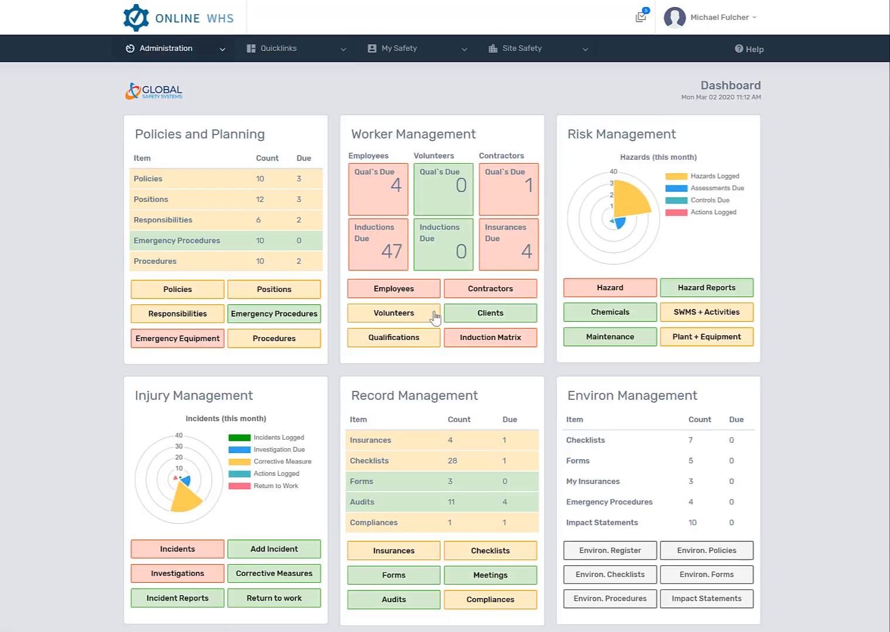